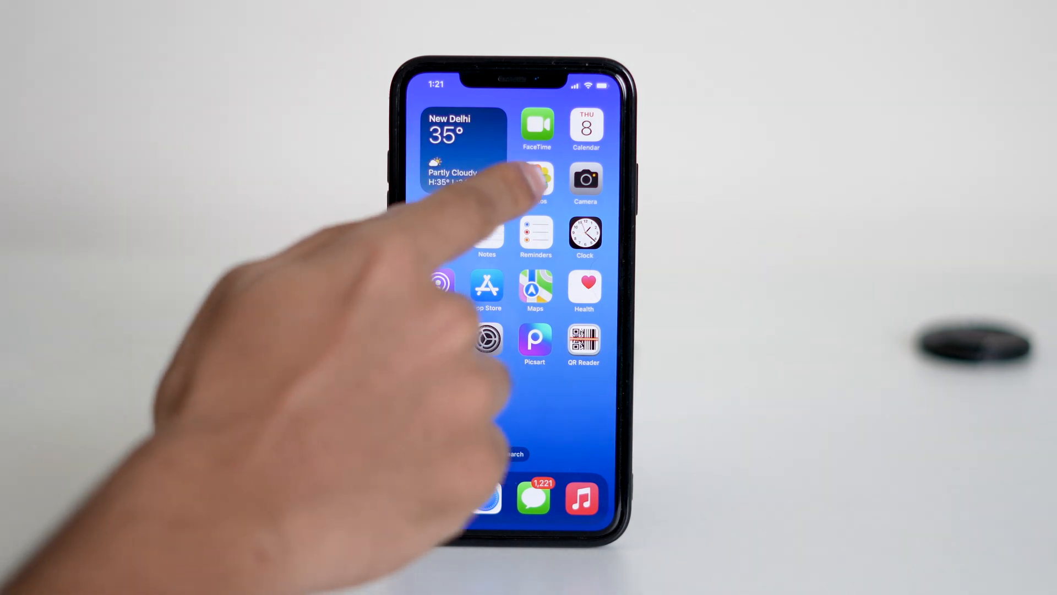
Launch Photos from the Home Screen to show the 987-item library.
{"action": "left_click", "coordinate": [535, 183]}
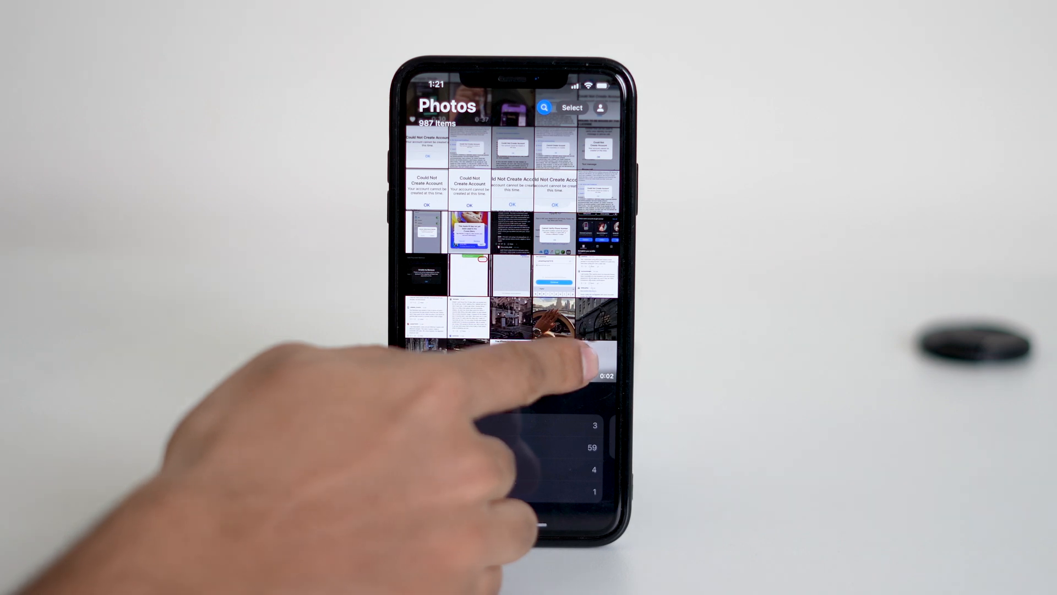
Open the slow-motion video thumbnail in the editor's trimming timeline.
{"action": "left_click", "coordinate": [553, 321]}
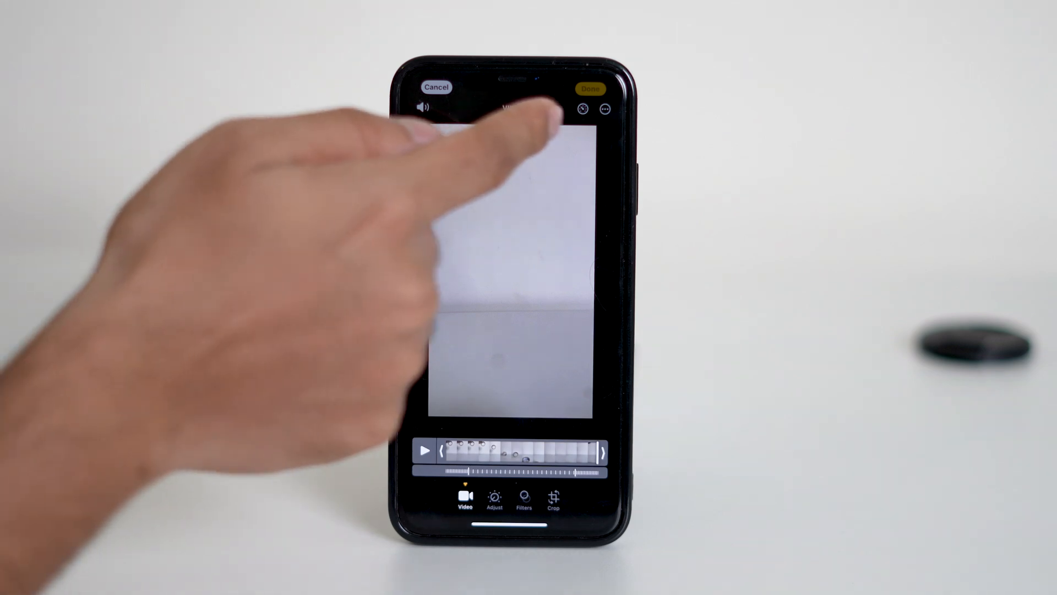
Switch the slow-mo toggle to normal speed and save with Done.
{"action": "left_click", "coordinate": [583, 109]}
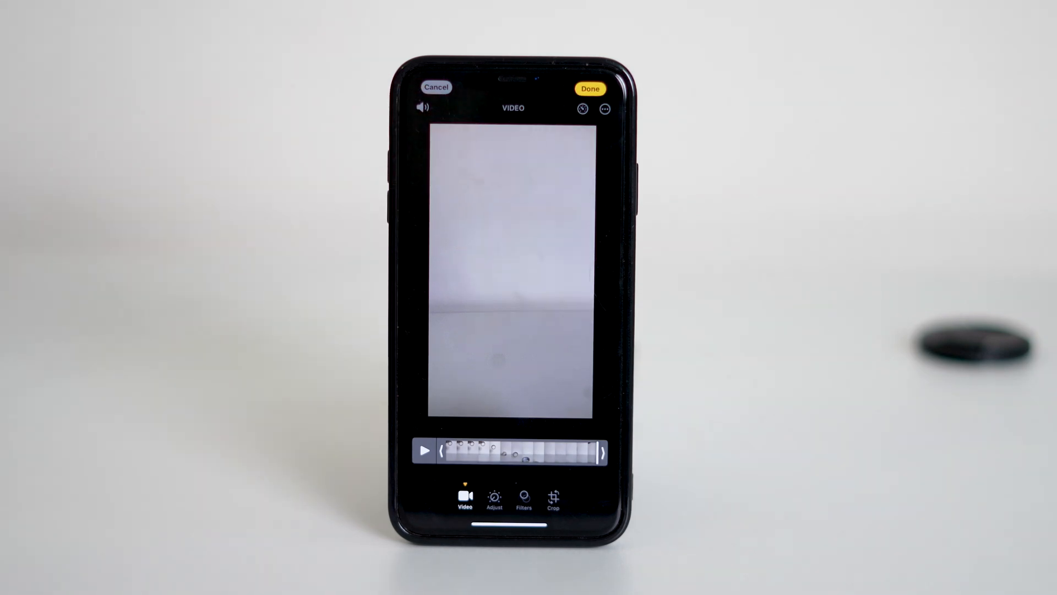
{"action": "left_click", "coordinate": [589, 88]}
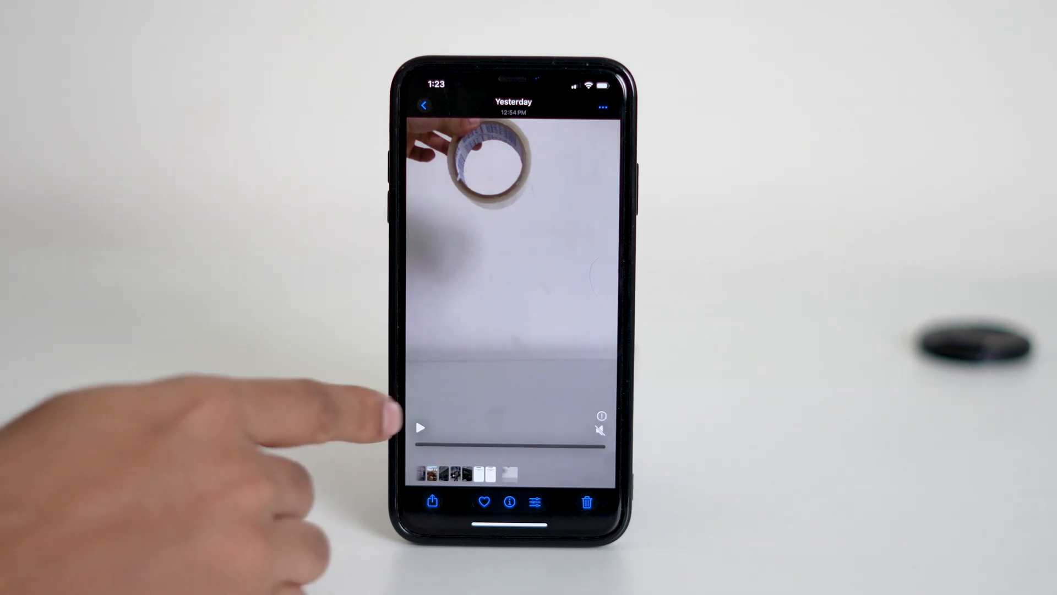
Play the edited video to verify normal speed, then return Home.
{"action": "left_click", "coordinate": [420, 427]}
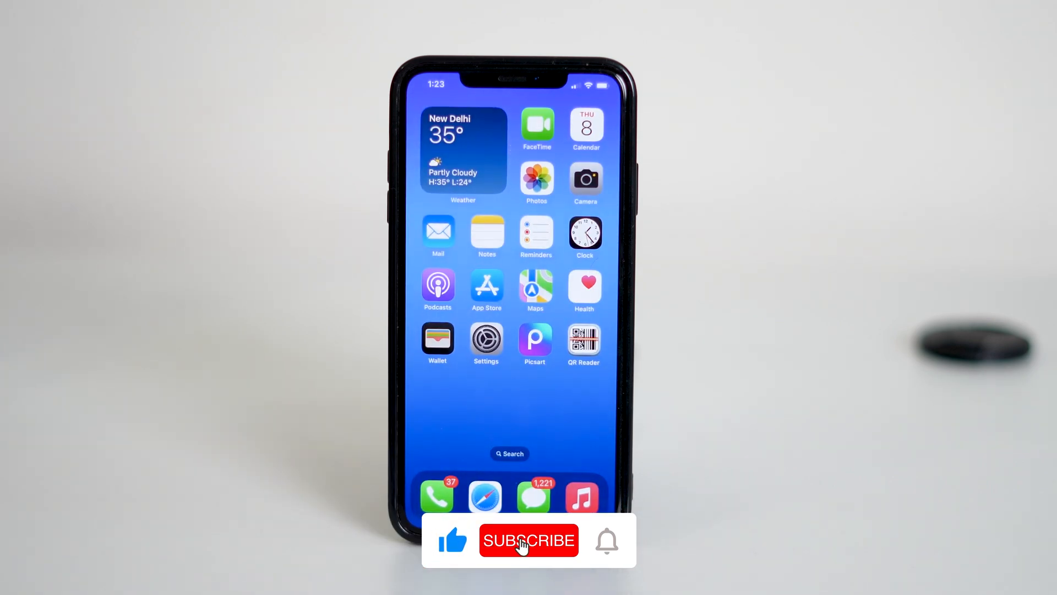
{"action": "left_click", "coordinate": [528, 540]}
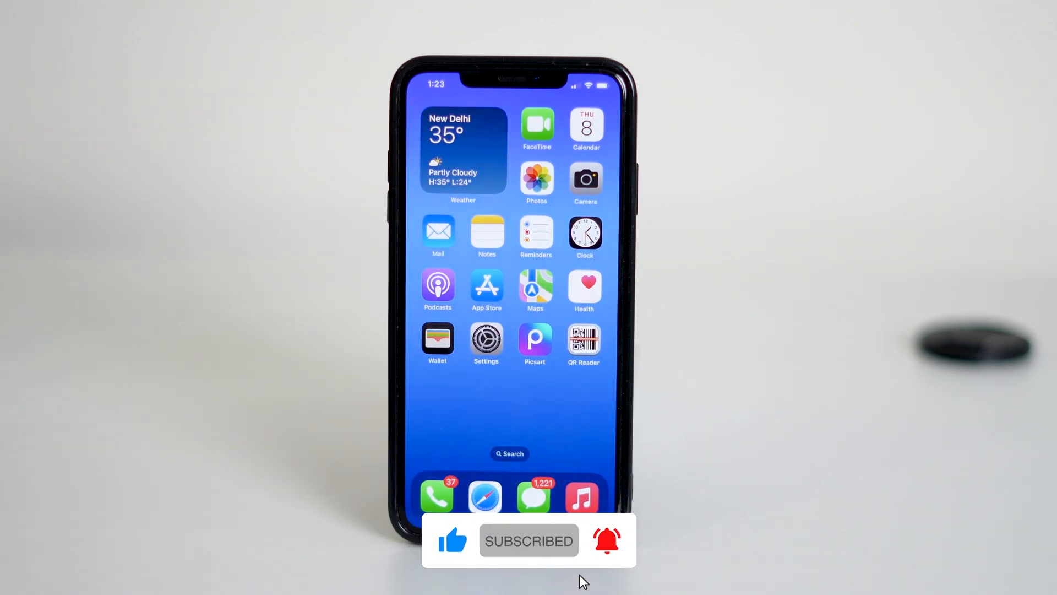